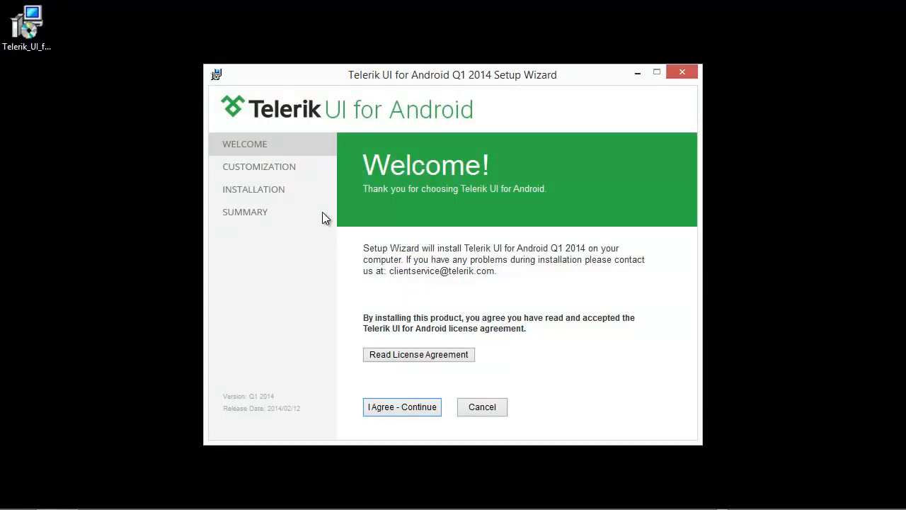
mouse_move(437, 312)
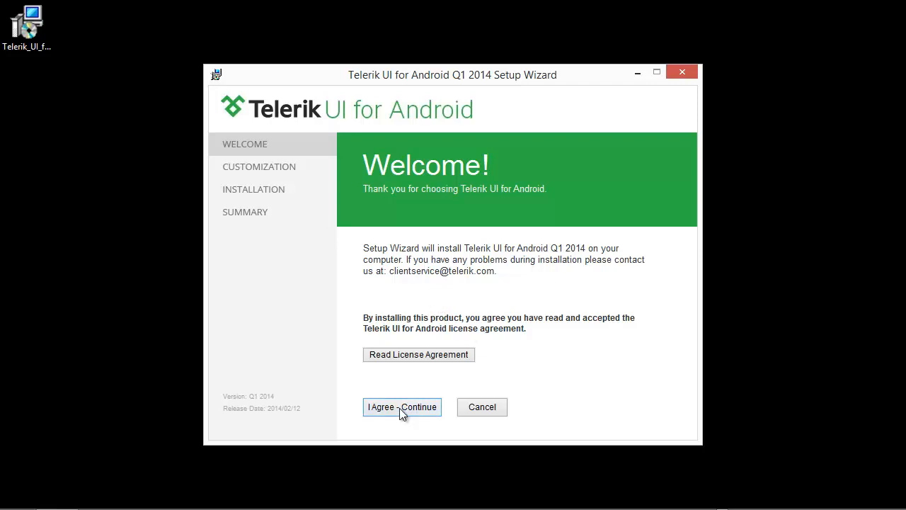
Accept the license, install UI for Android Q1 2014 controls and demos, and finish the wizard.
click(401, 406)
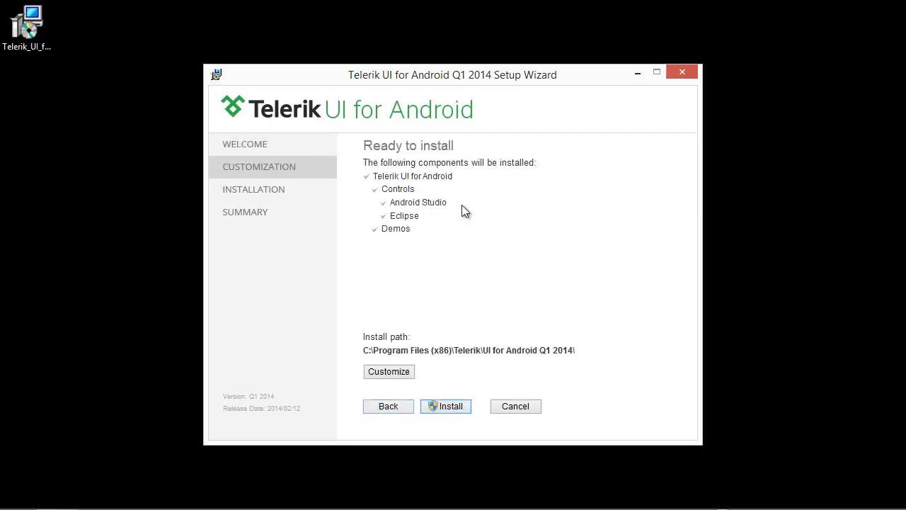
mouse_move(456, 211)
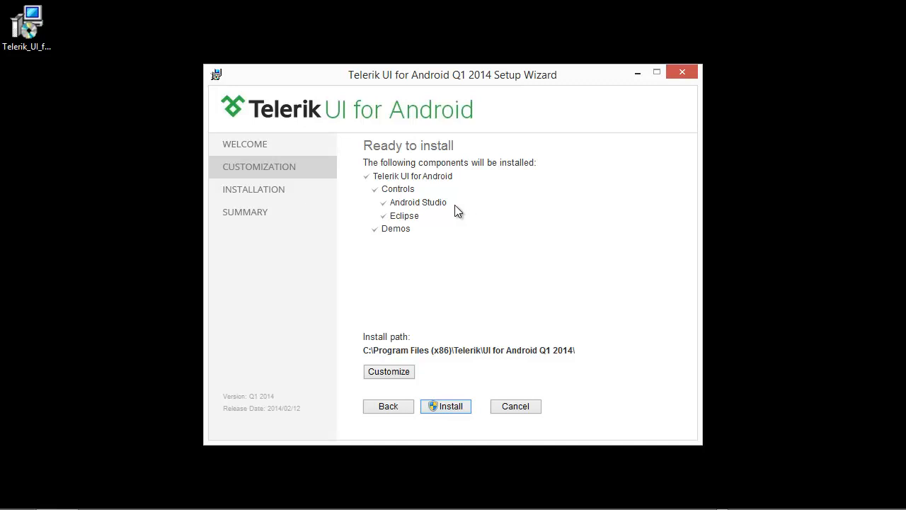
mouse_move(421, 223)
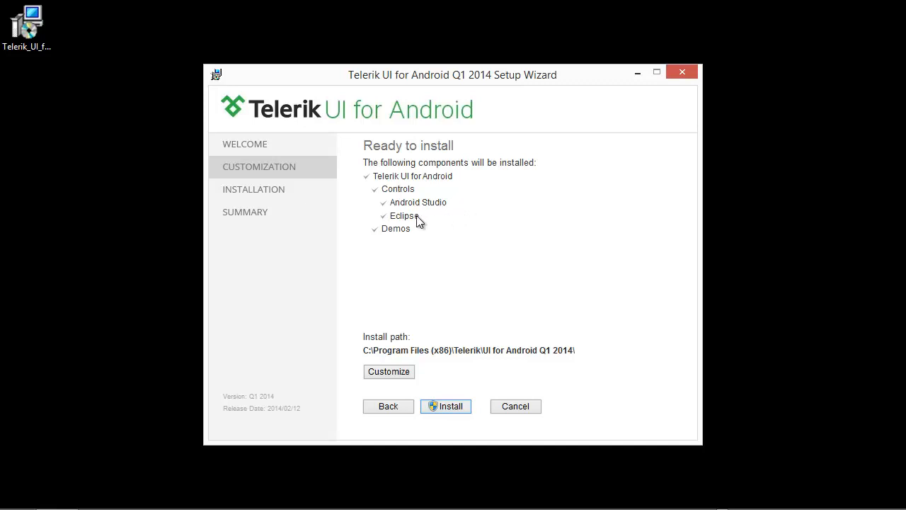
mouse_move(424, 220)
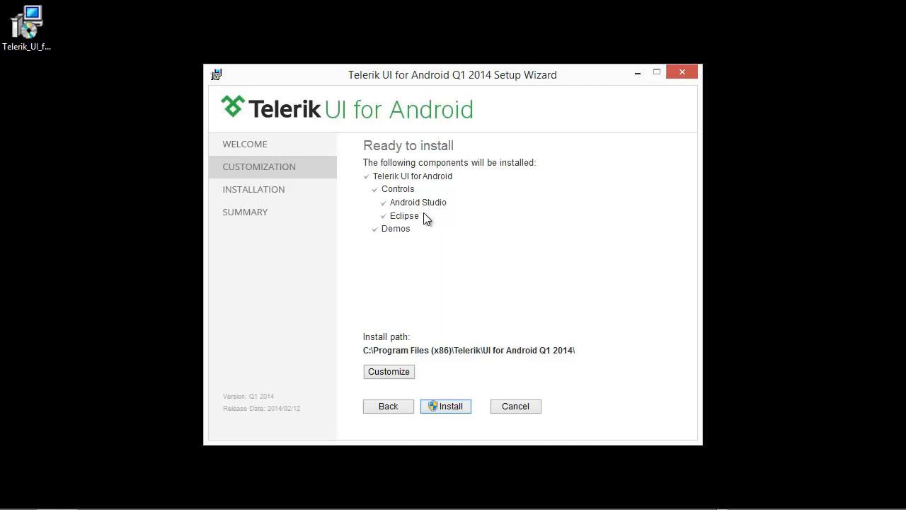
mouse_move(416, 232)
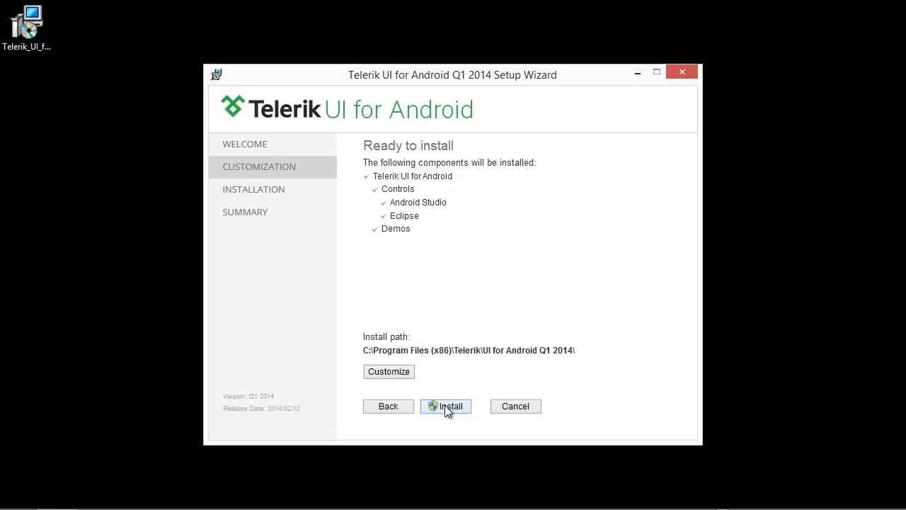
click(446, 406)
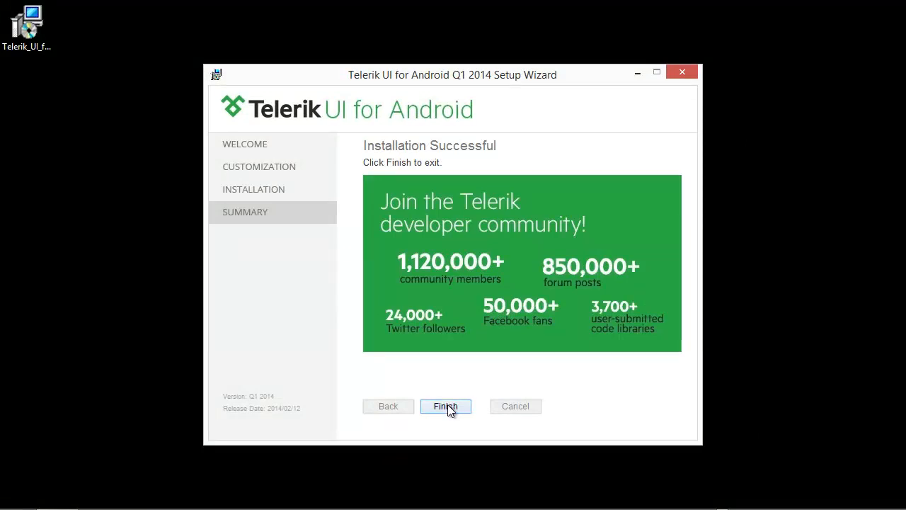
click(446, 405)
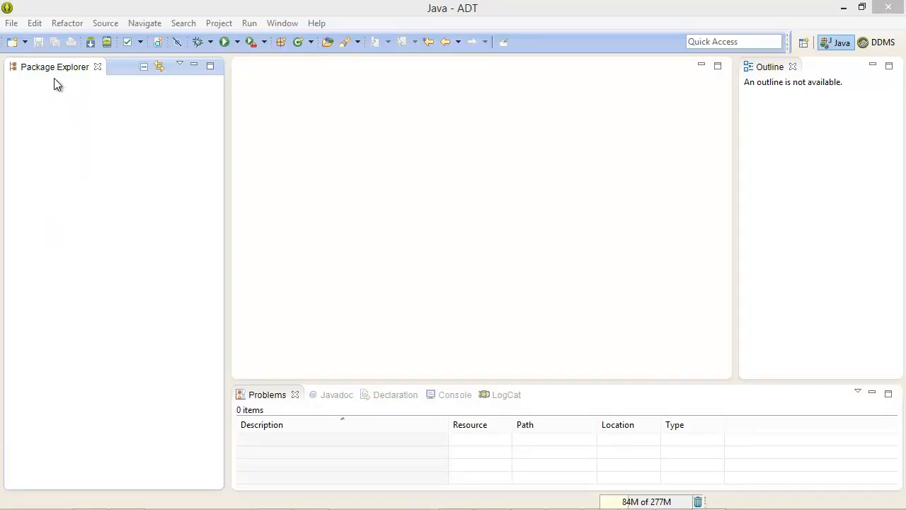
Start an Android Project from Existing Code import and browse for its root directory.
click(11, 23)
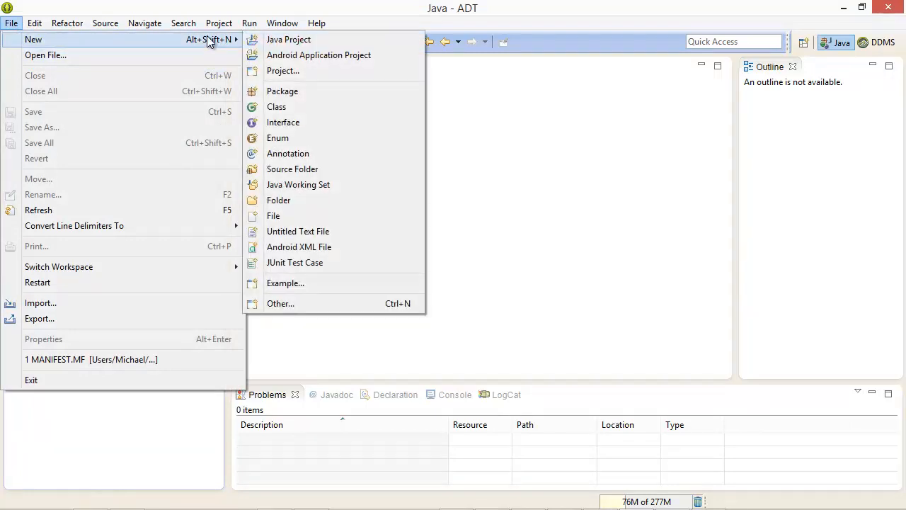
click(283, 70)
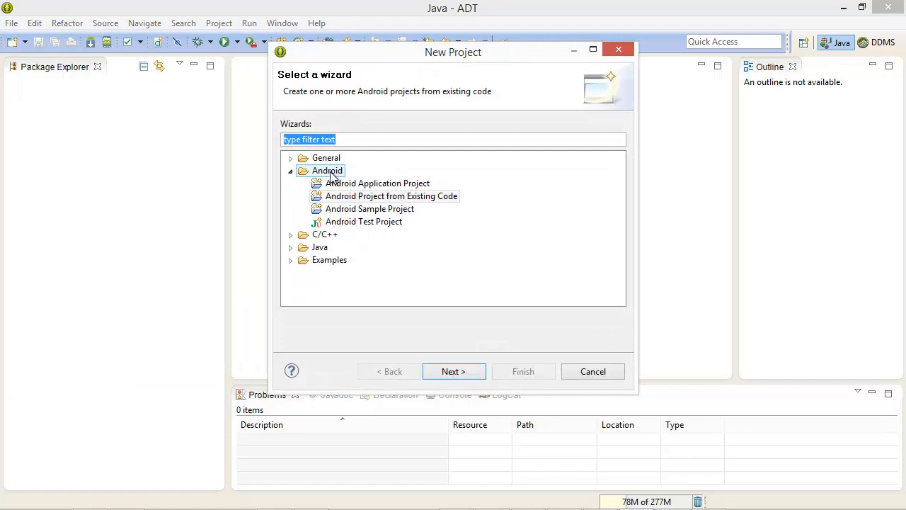
click(391, 196)
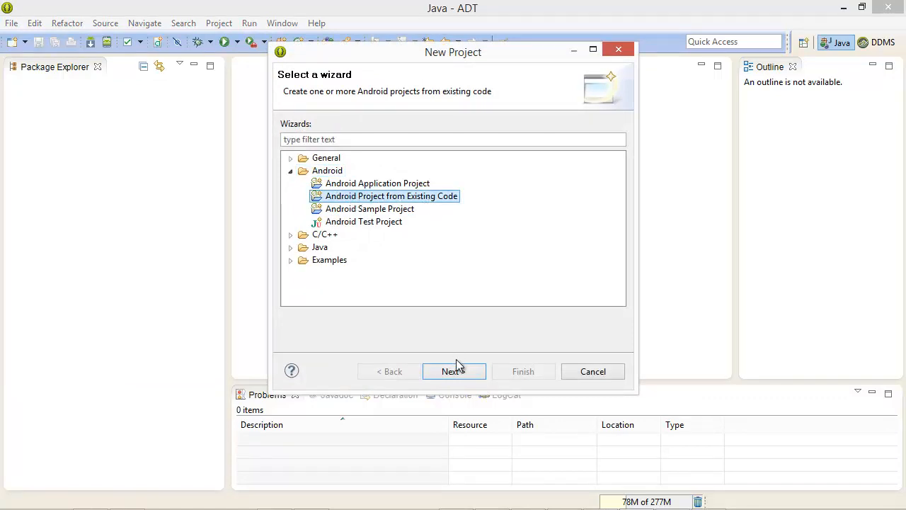
click(454, 371)
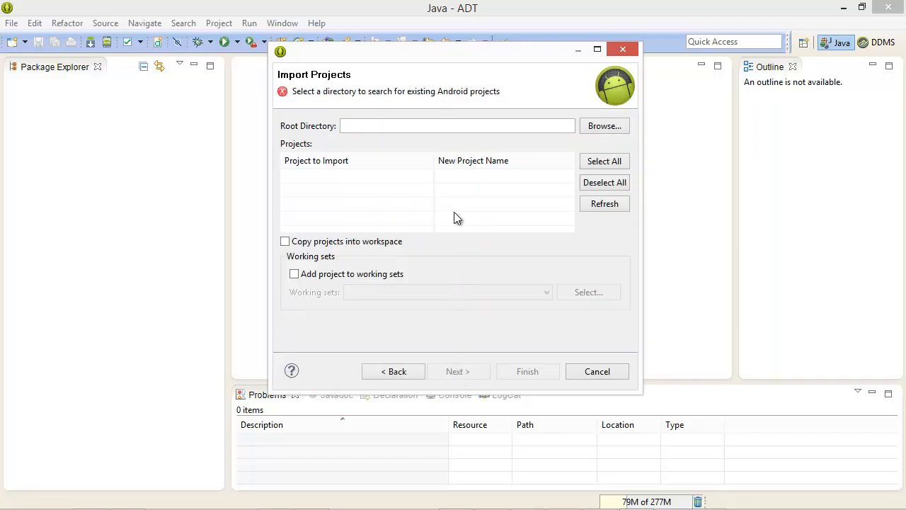
mouse_move(432, 177)
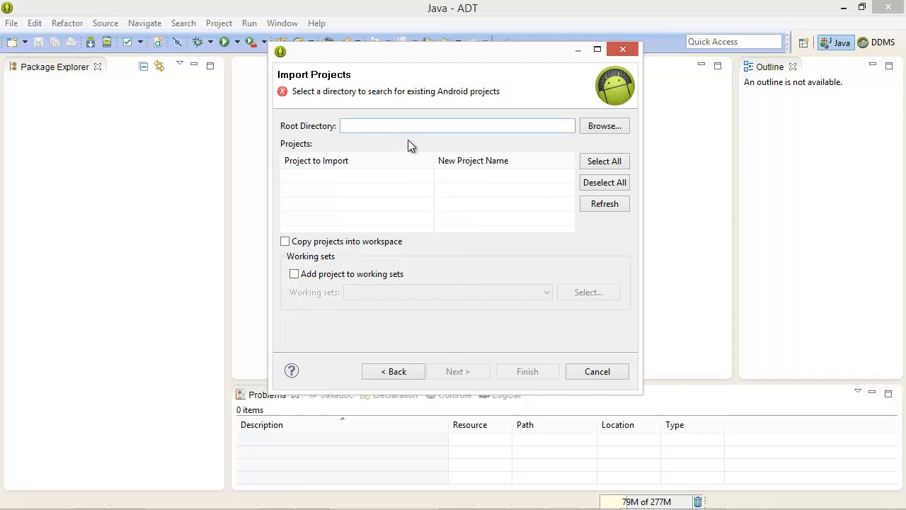
mouse_move(527, 143)
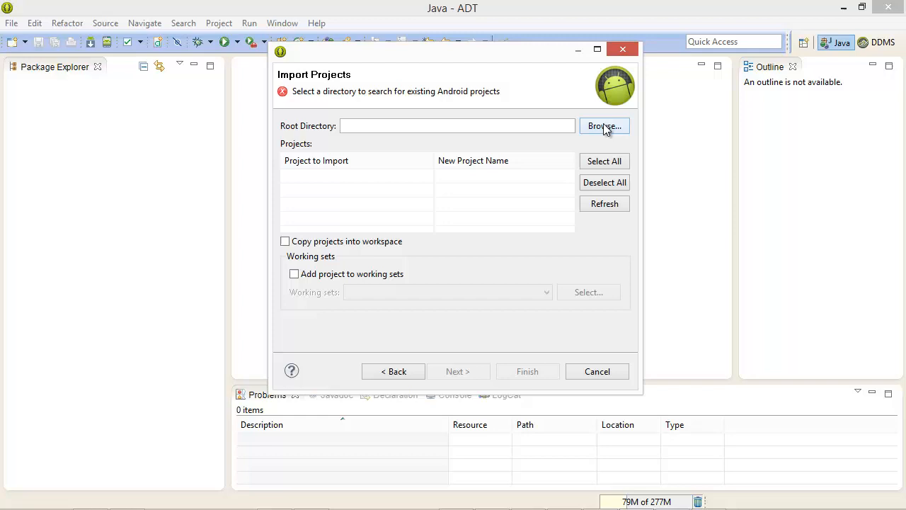
click(603, 125)
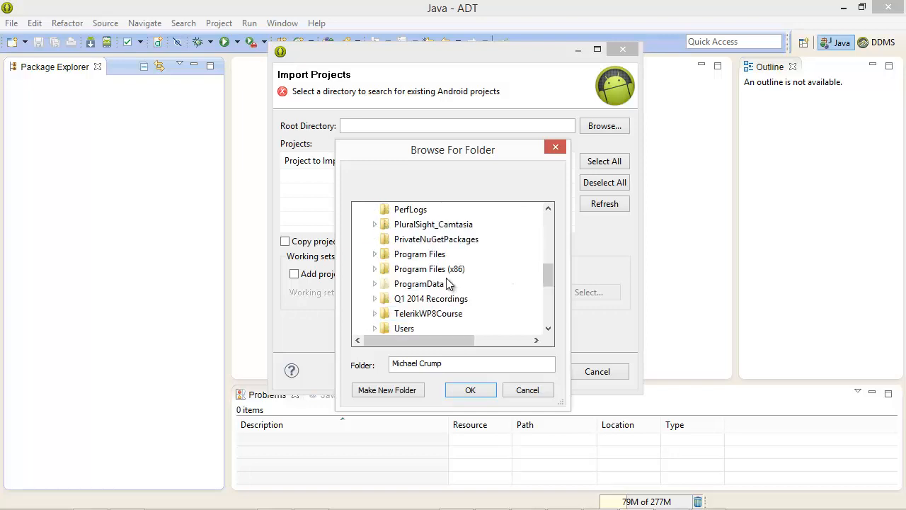
Set Program Files (x86) > Telerik > UI for Android Q1 2014 > Controls > Eclipse as root directory.
click(429, 269)
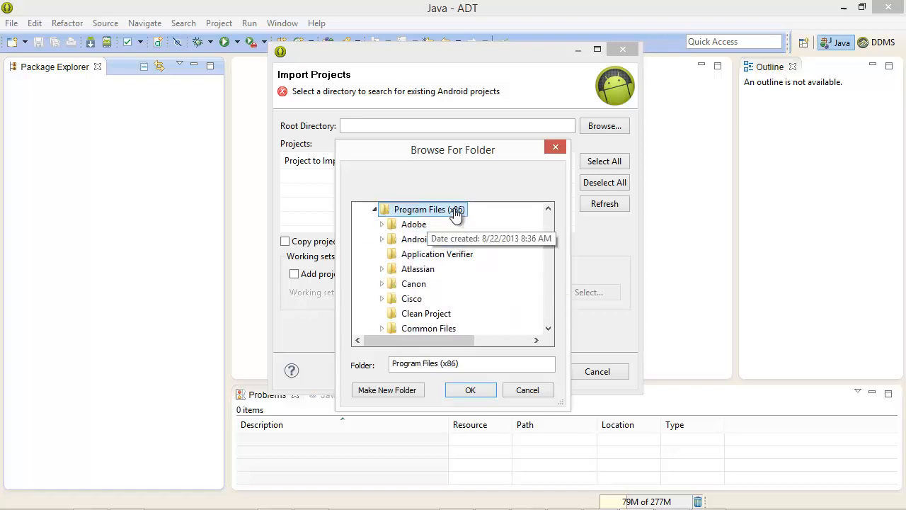
scroll(down, 3)
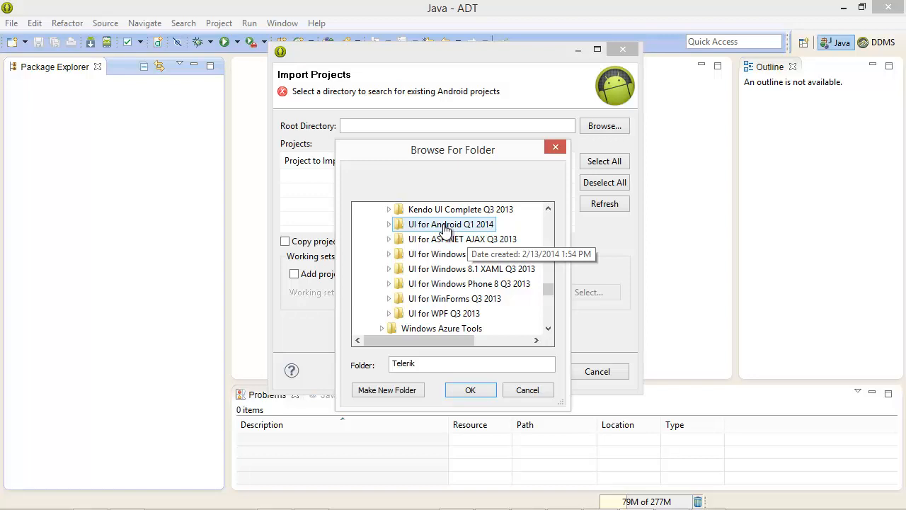
click(389, 223)
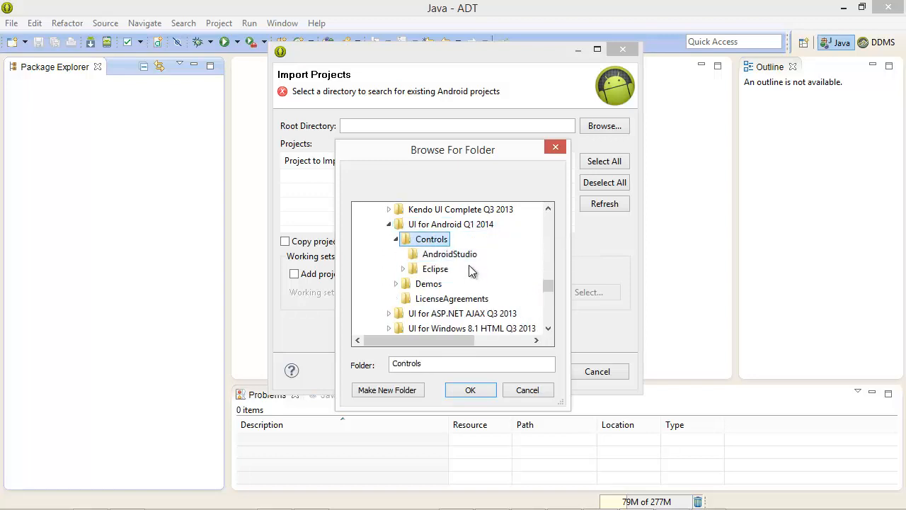
click(435, 268)
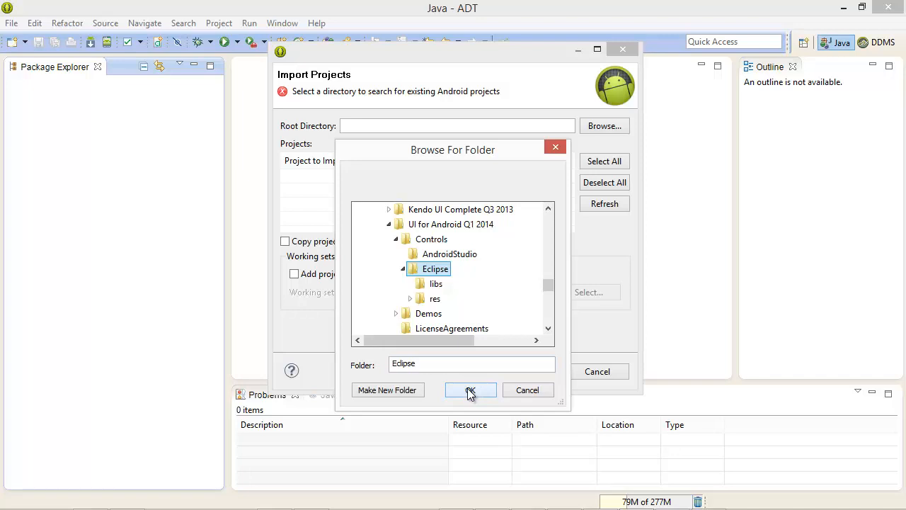
click(470, 389)
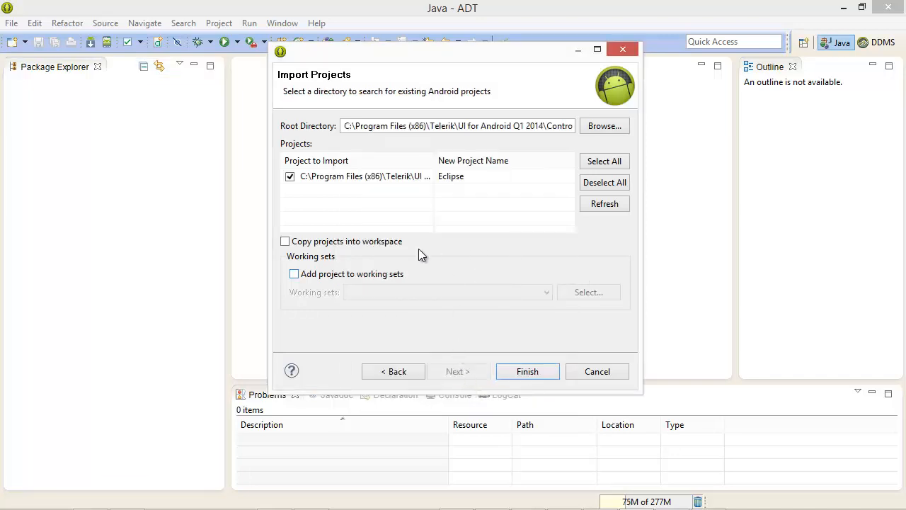
Import the Eclipse project with Copy projects into workspace enabled.
click(285, 241)
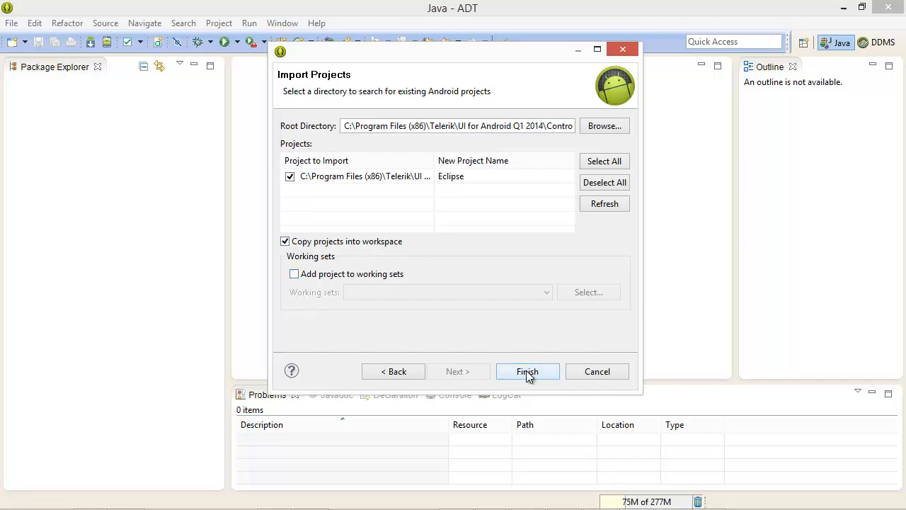
click(528, 371)
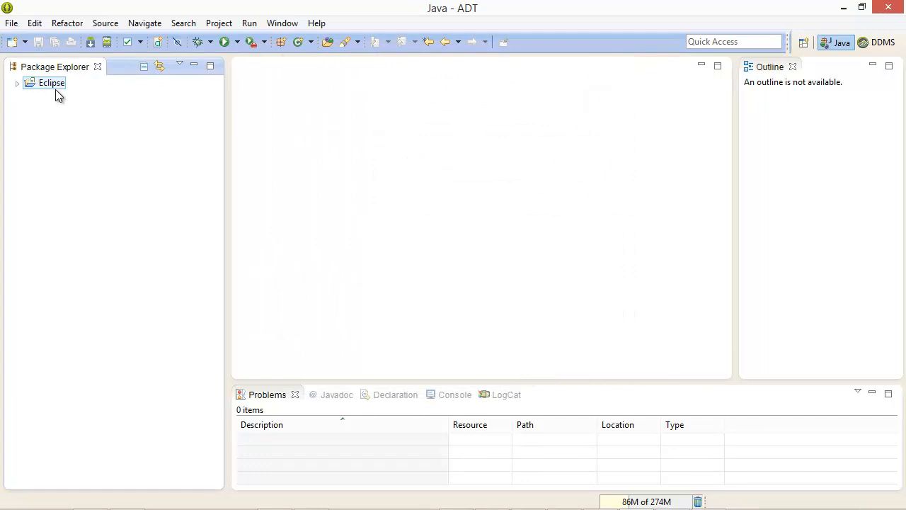
mouse_move(50, 92)
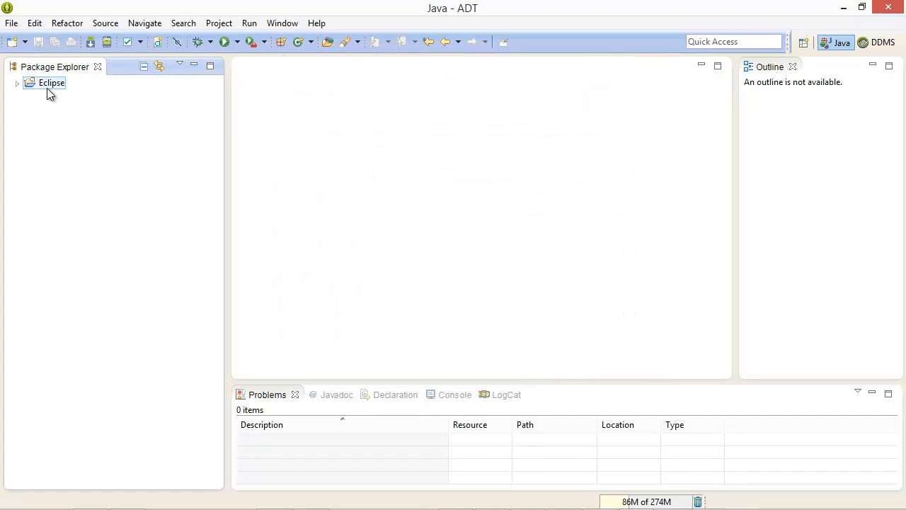
Confirm the Eclipse project's Android properties as a library targeting Android 4.4.2.
click(51, 83)
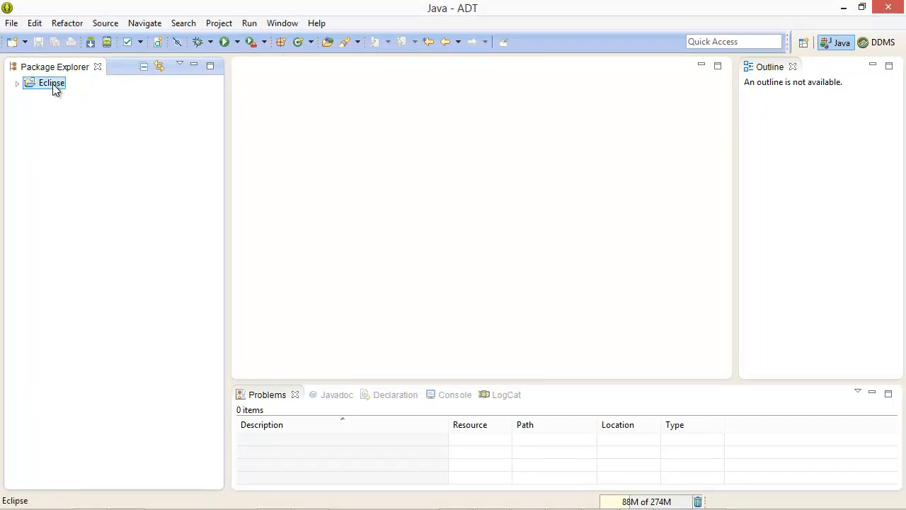
right_click(51, 83)
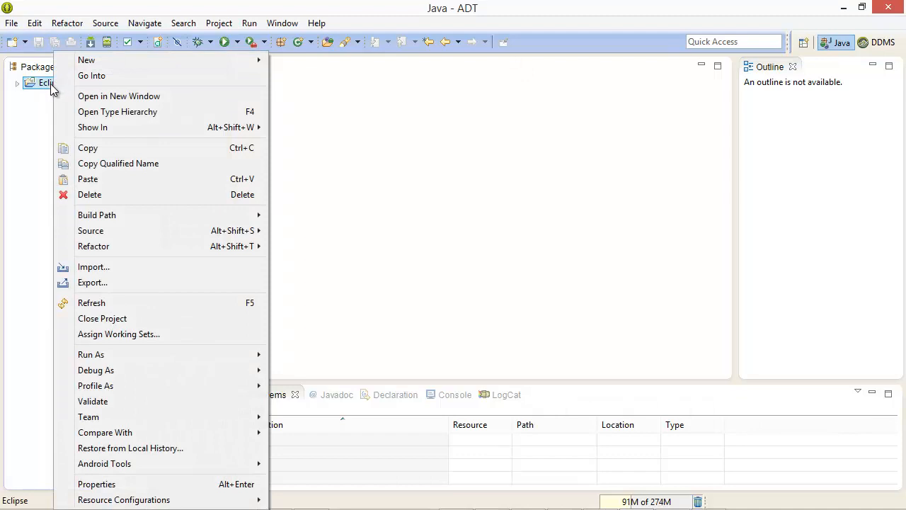
mouse_move(119, 333)
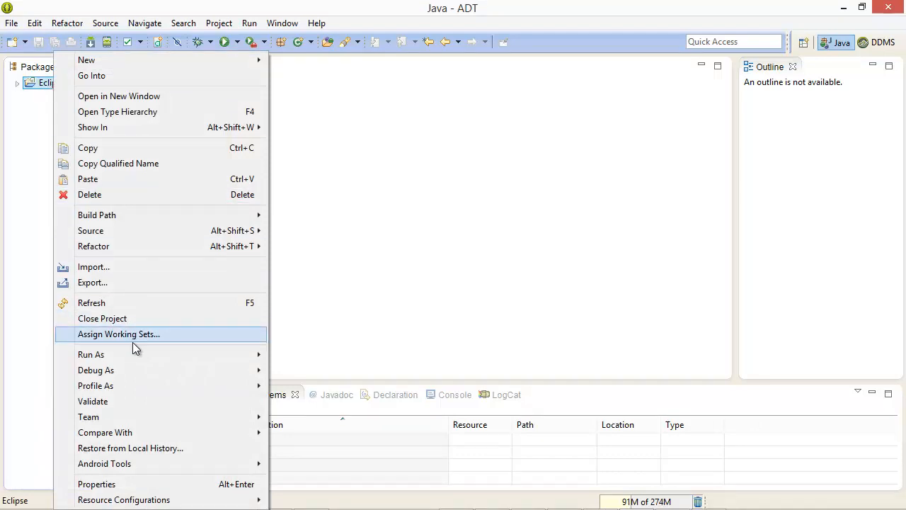
click(96, 484)
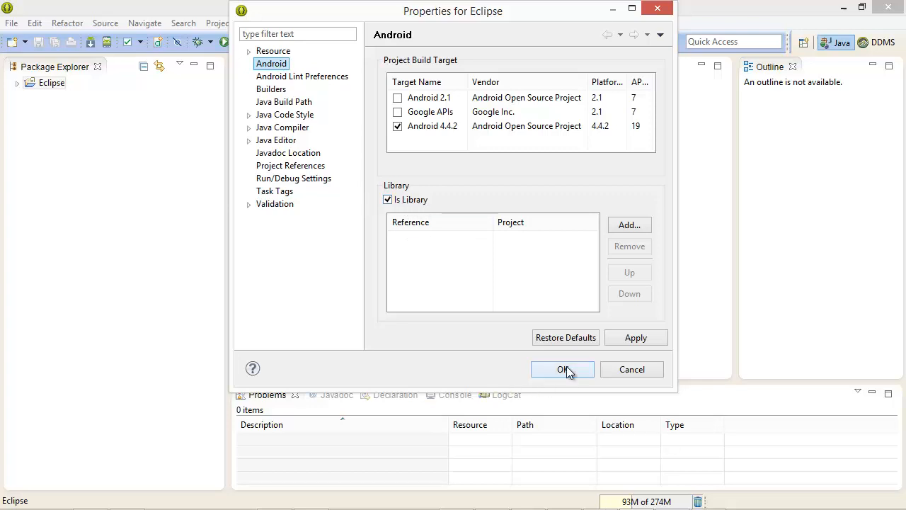
click(562, 369)
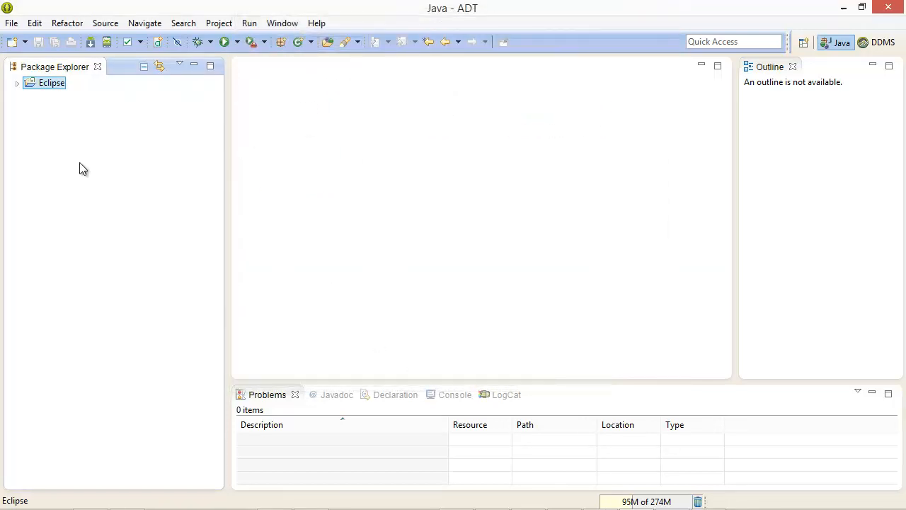
mouse_move(66, 116)
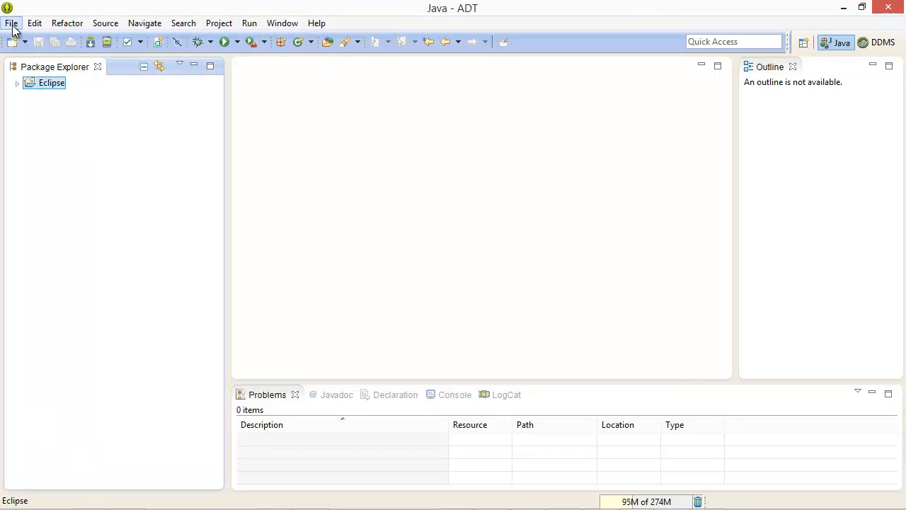
Name the new Android application project MyFirstTelerikAndroidApp with minimum SDK API 9 Gingerbread.
click(11, 22)
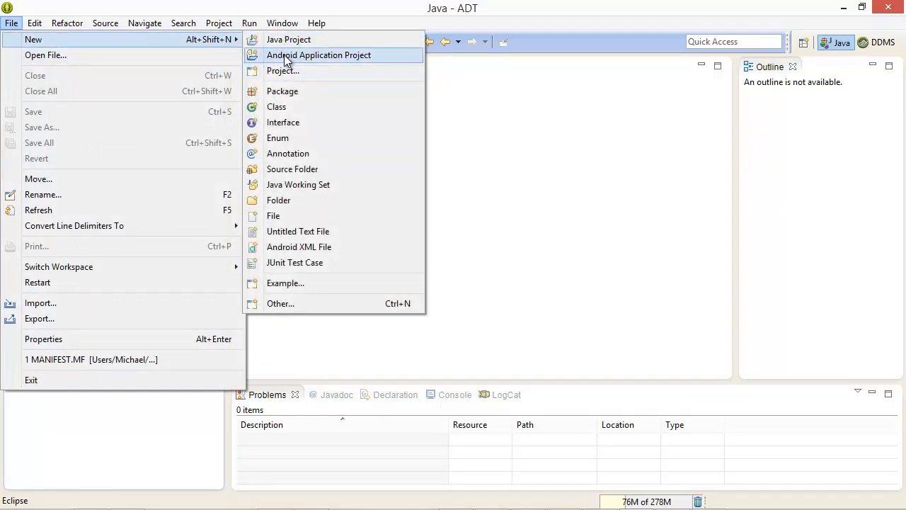
click(319, 55)
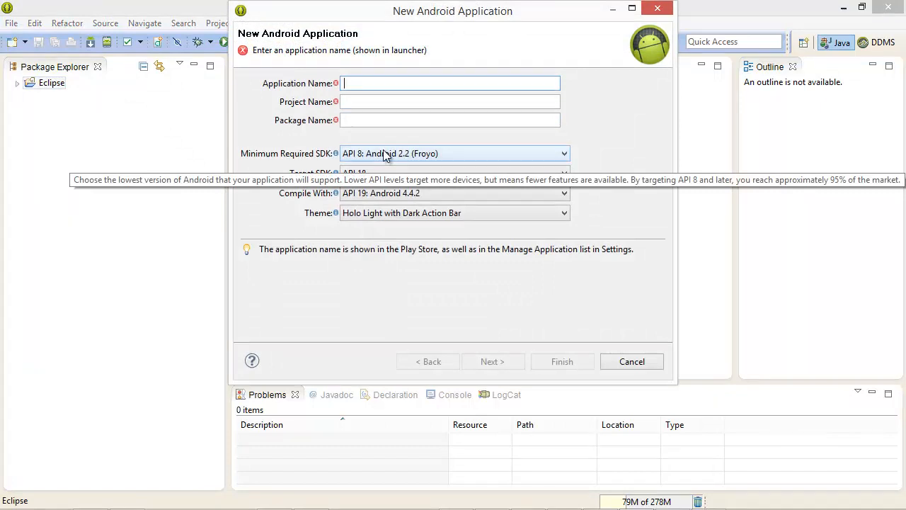
text(MyFirstTelerikAndroidApp)
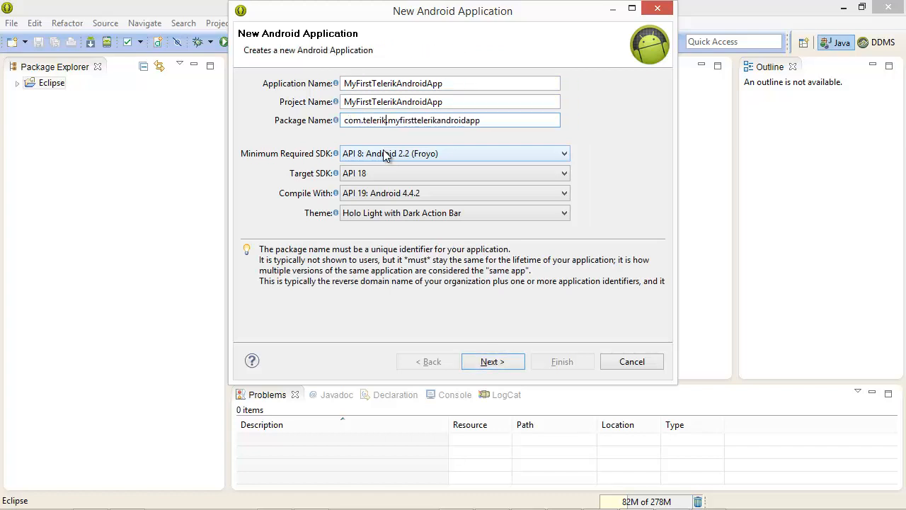
mouse_move(439, 172)
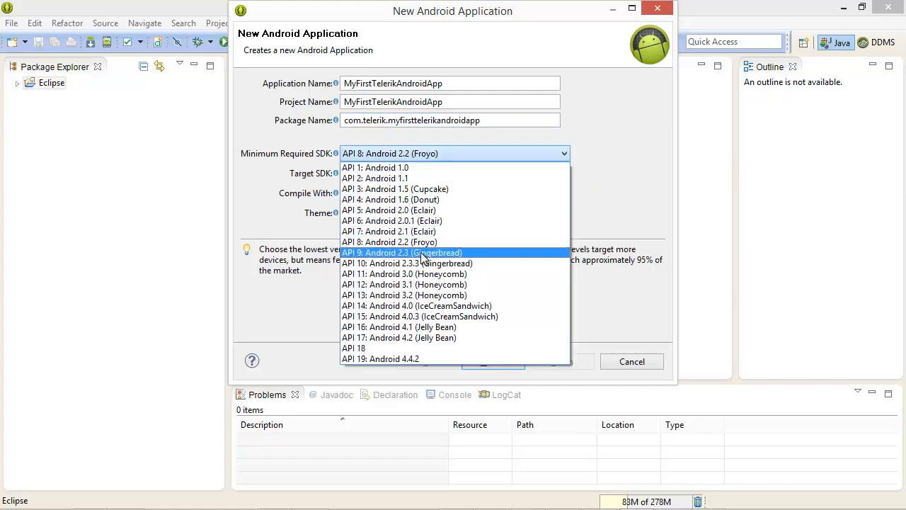
click(401, 253)
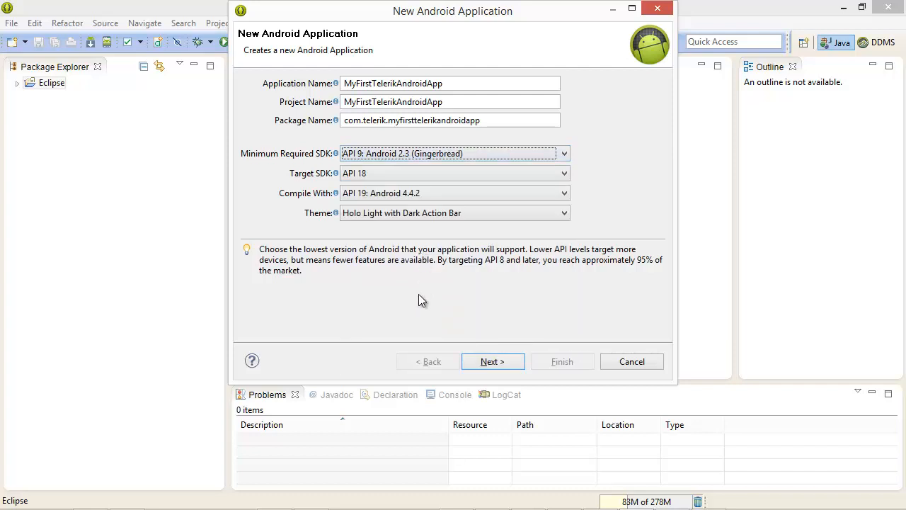
mouse_move(625, 264)
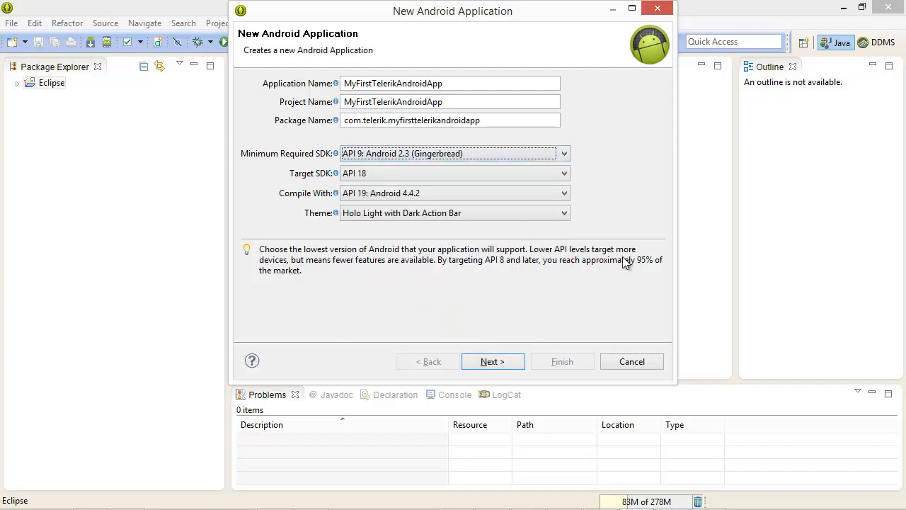
mouse_move(530, 336)
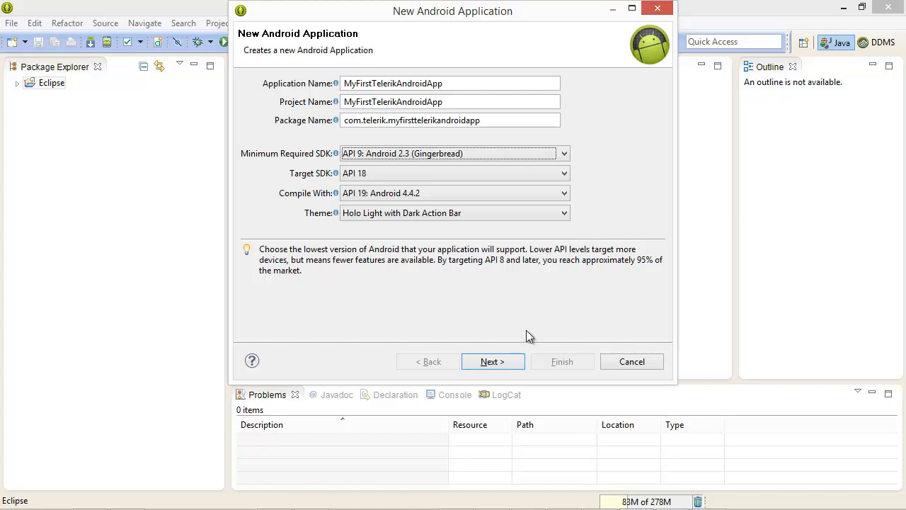
click(493, 361)
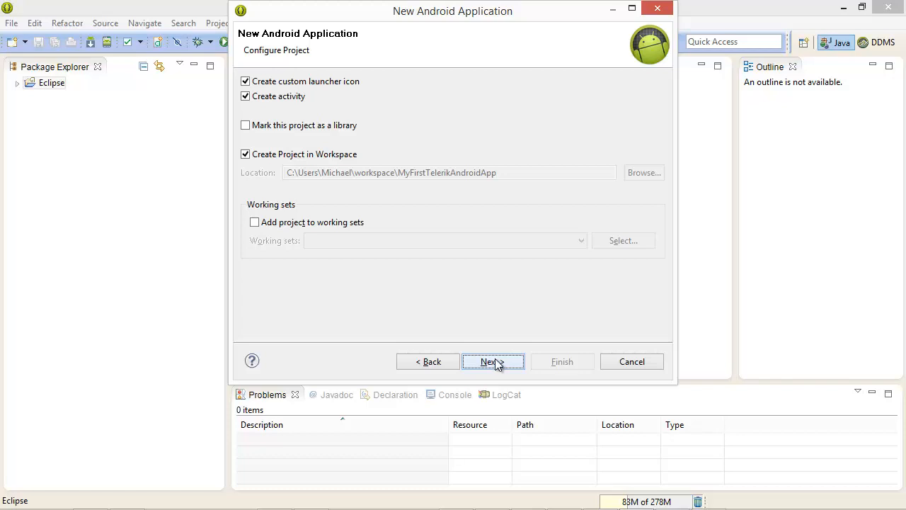
Accept the remaining wizard pages to create the project with MainActivity, then select it.
click(493, 362)
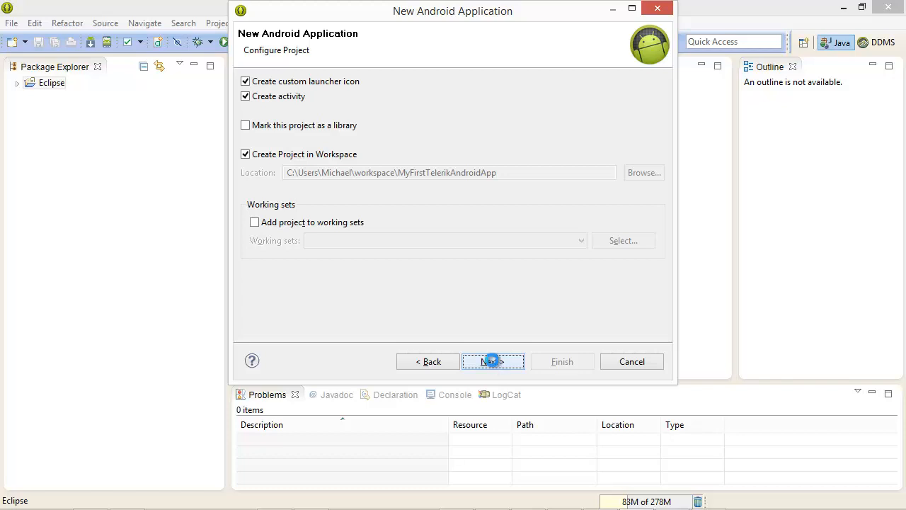
click(494, 361)
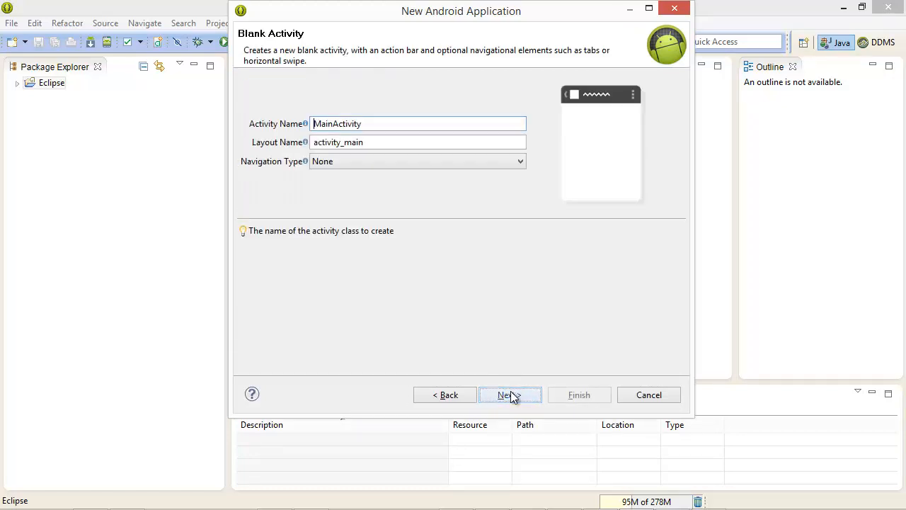
click(510, 394)
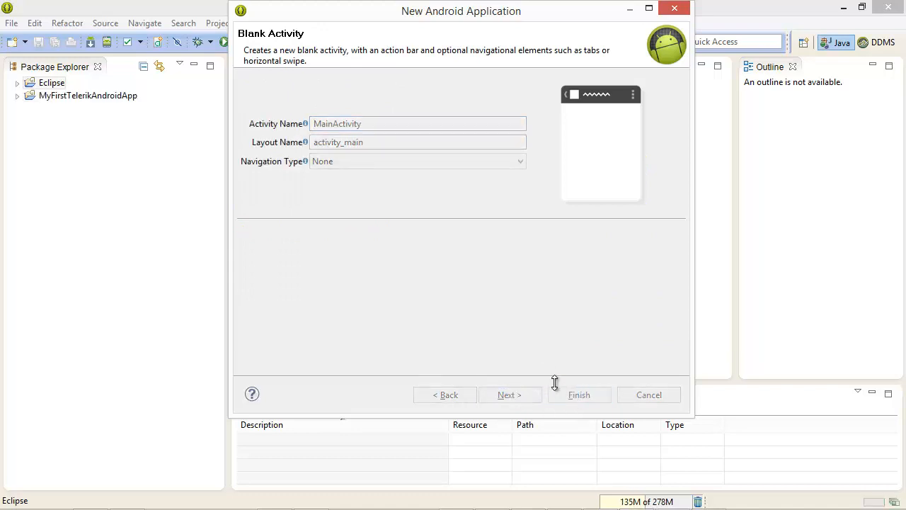
click(578, 395)
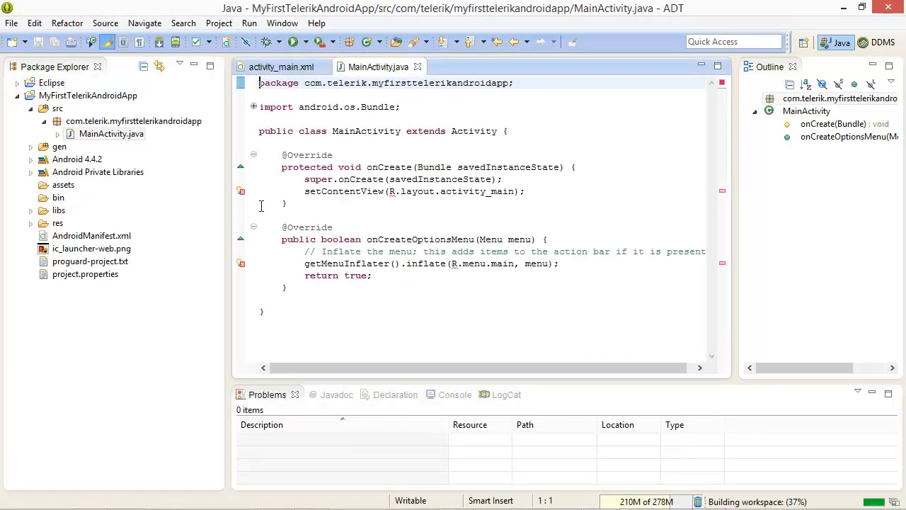
click(88, 96)
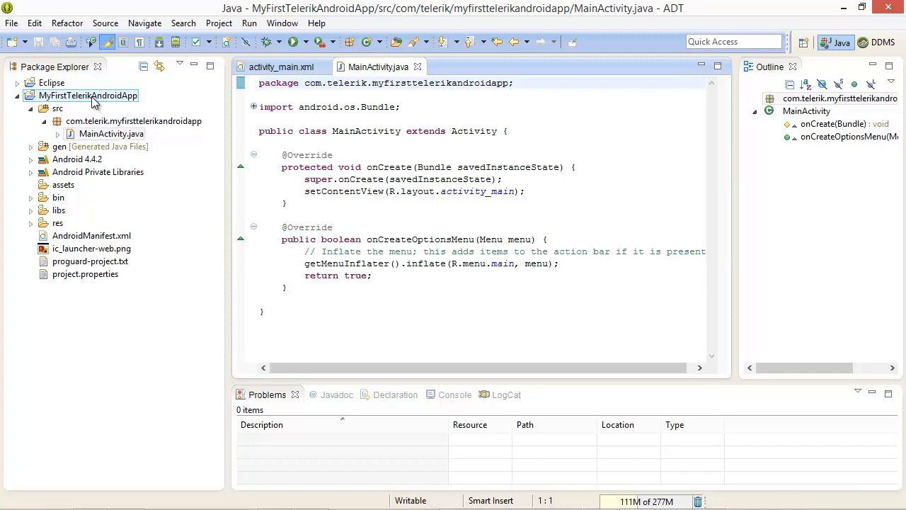
Add the Eclipse library project as a reference in MyFirstTelerikAndroidApp's Android properties.
right_click(88, 96)
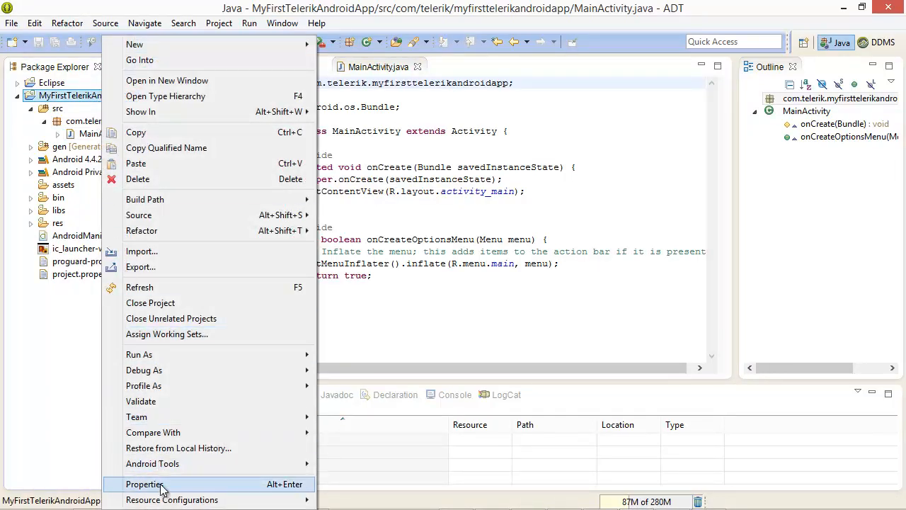
click(145, 484)
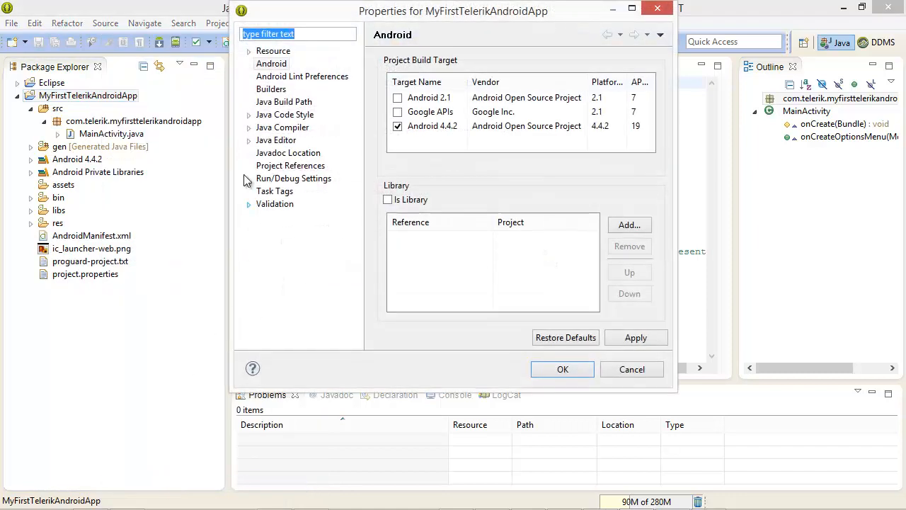
click(272, 64)
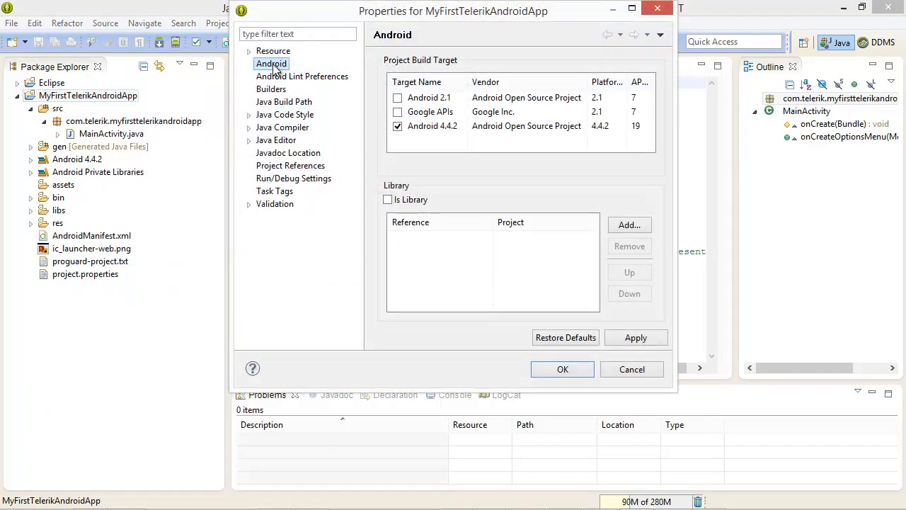
click(629, 224)
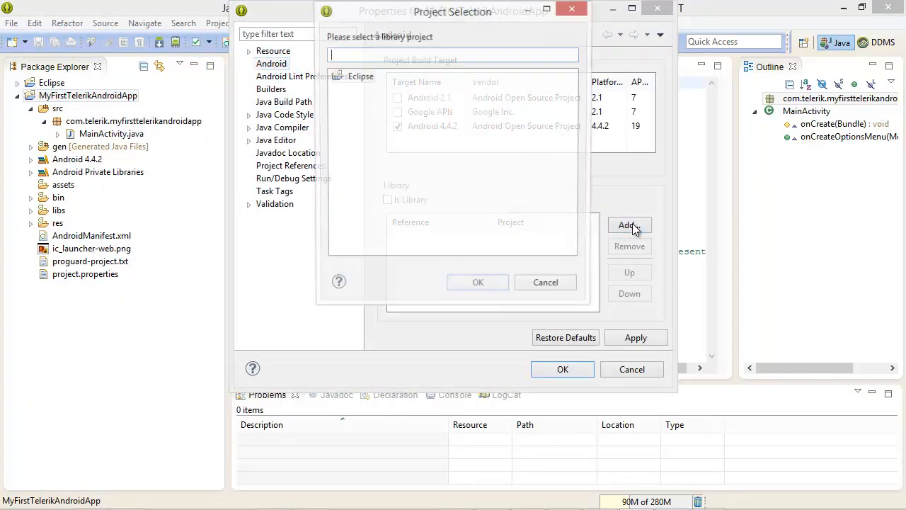
click(629, 225)
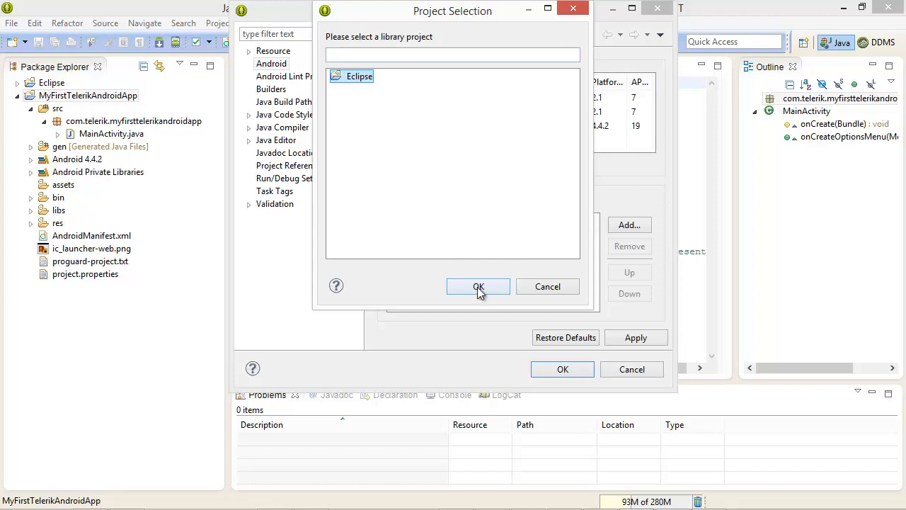
click(478, 286)
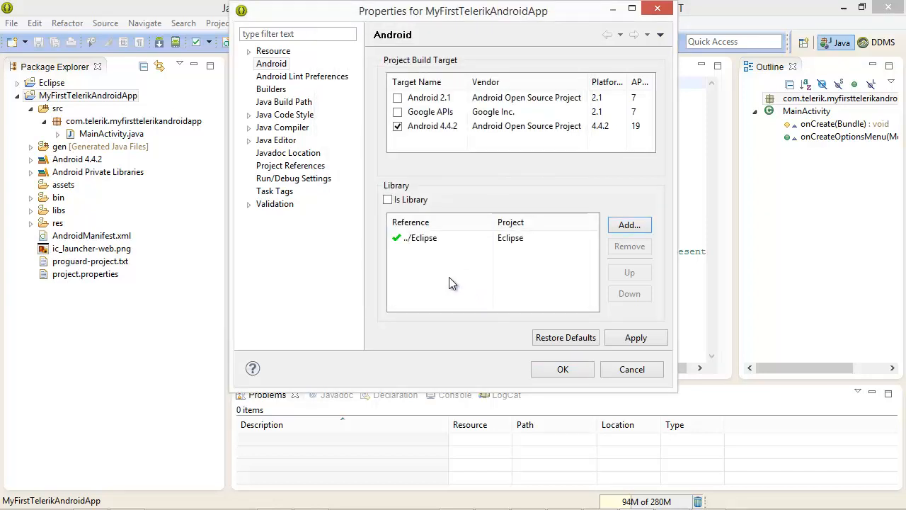
mouse_move(527, 376)
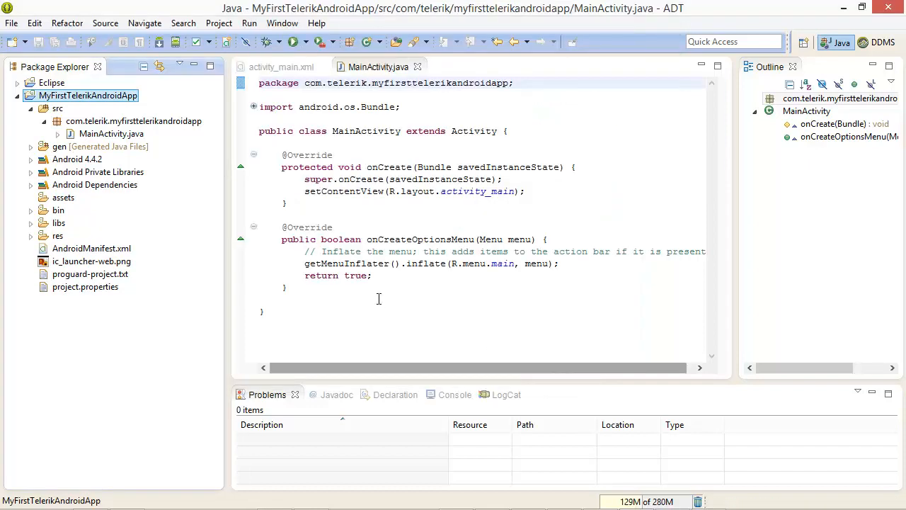
Expand MyFirstTelerikAndroidApp's Android Dependencies to reveal eclipse.jar.
click(94, 184)
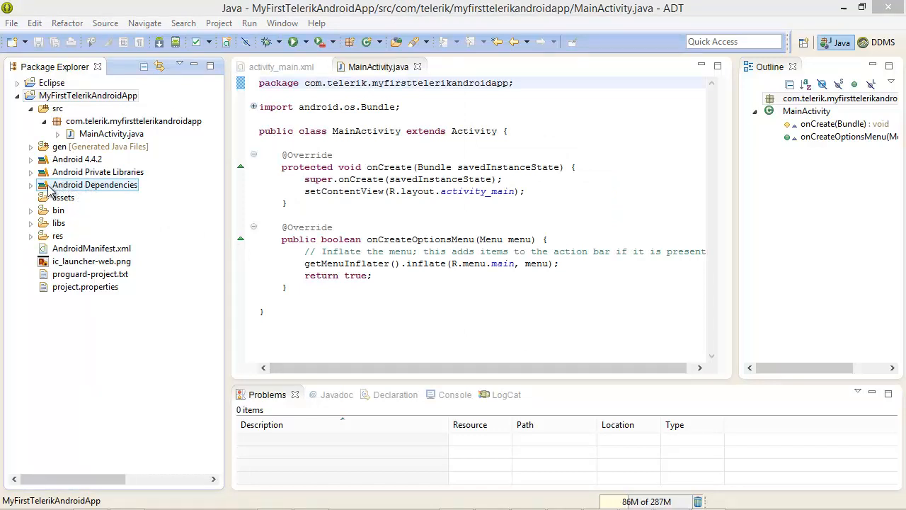
click(31, 185)
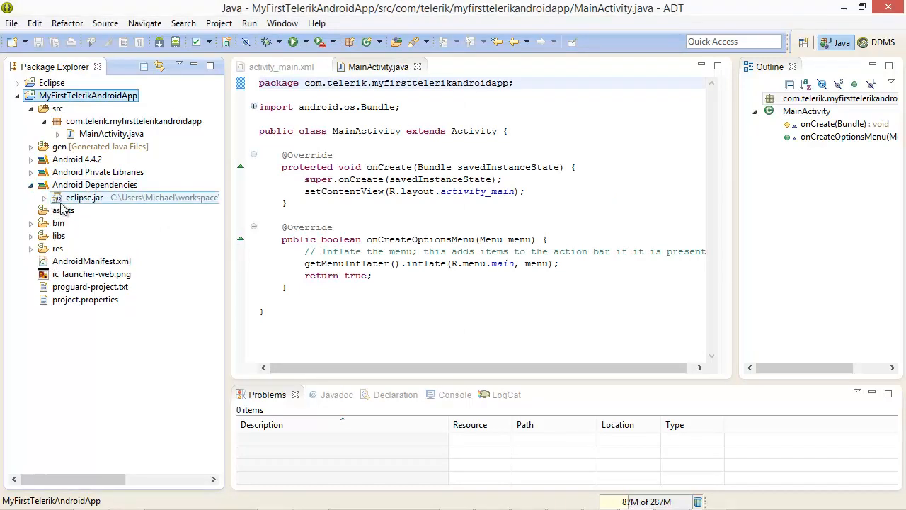
mouse_move(84, 198)
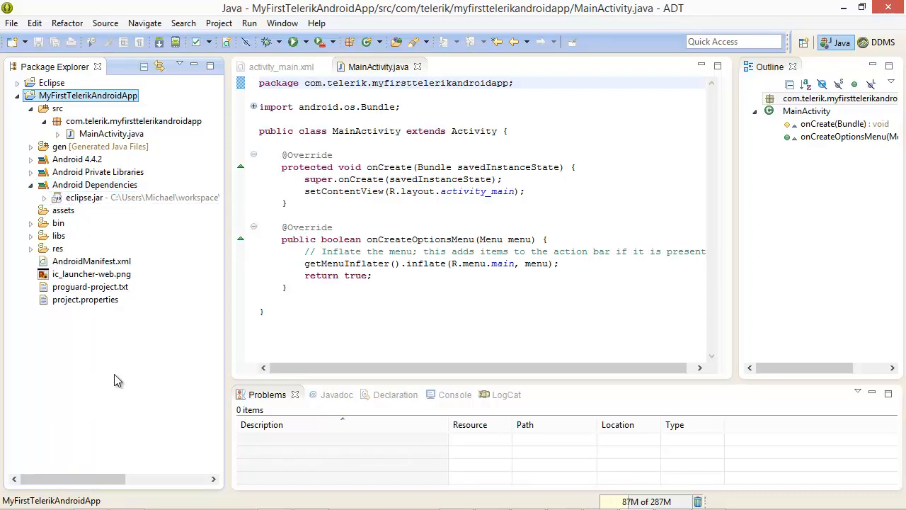
mouse_move(116, 382)
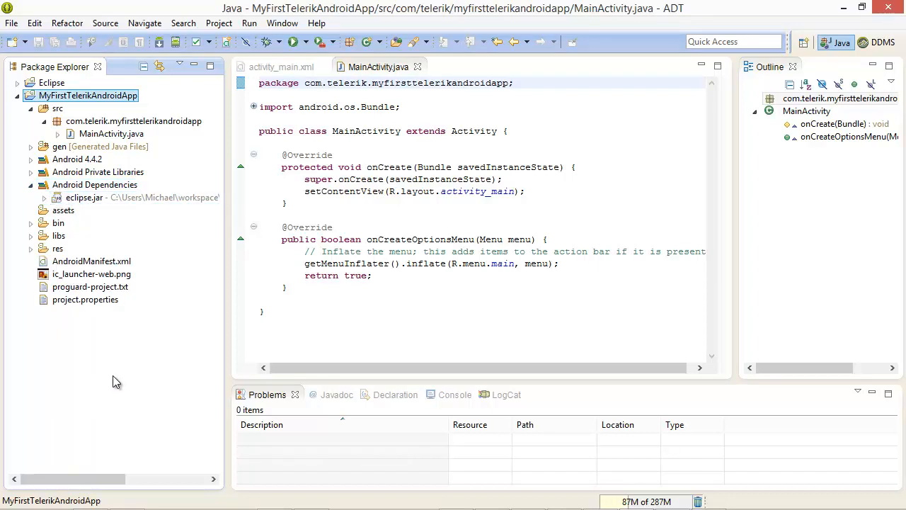